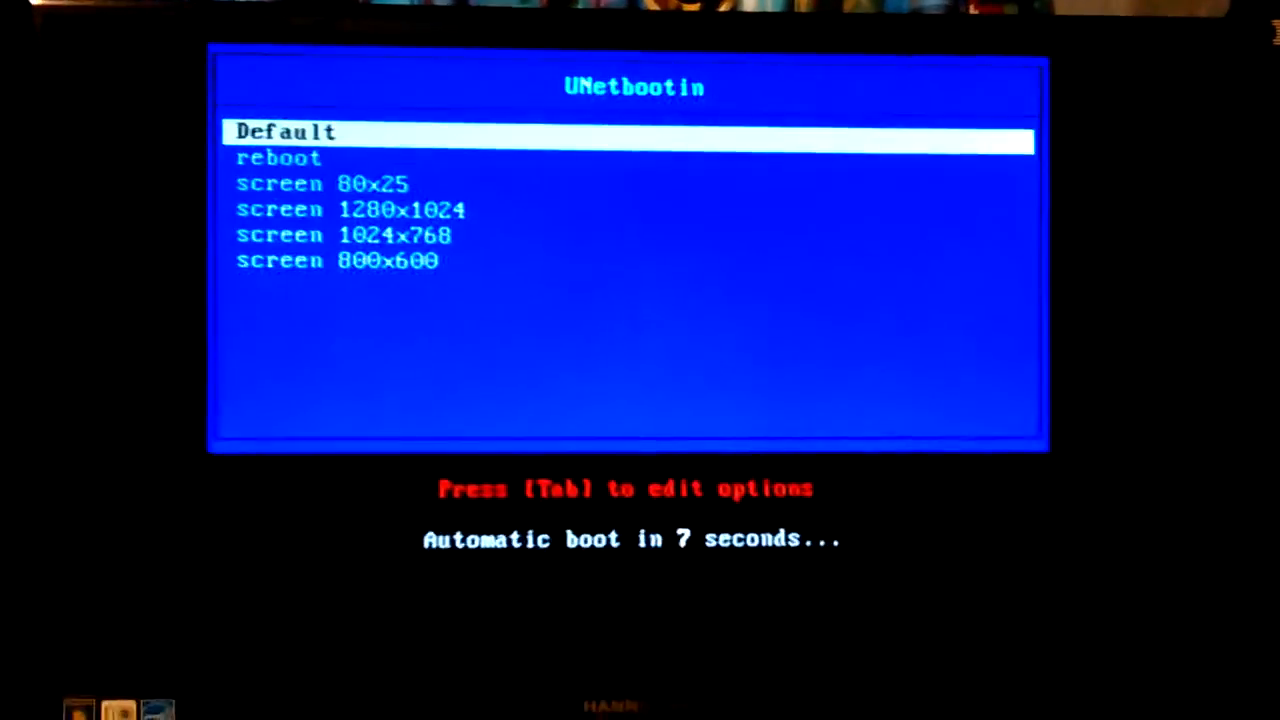
# Step: Stop the boot countdown and browse Default, reboot and screen modes, ending on screen 1280x1024
pyautogui.press('Down')
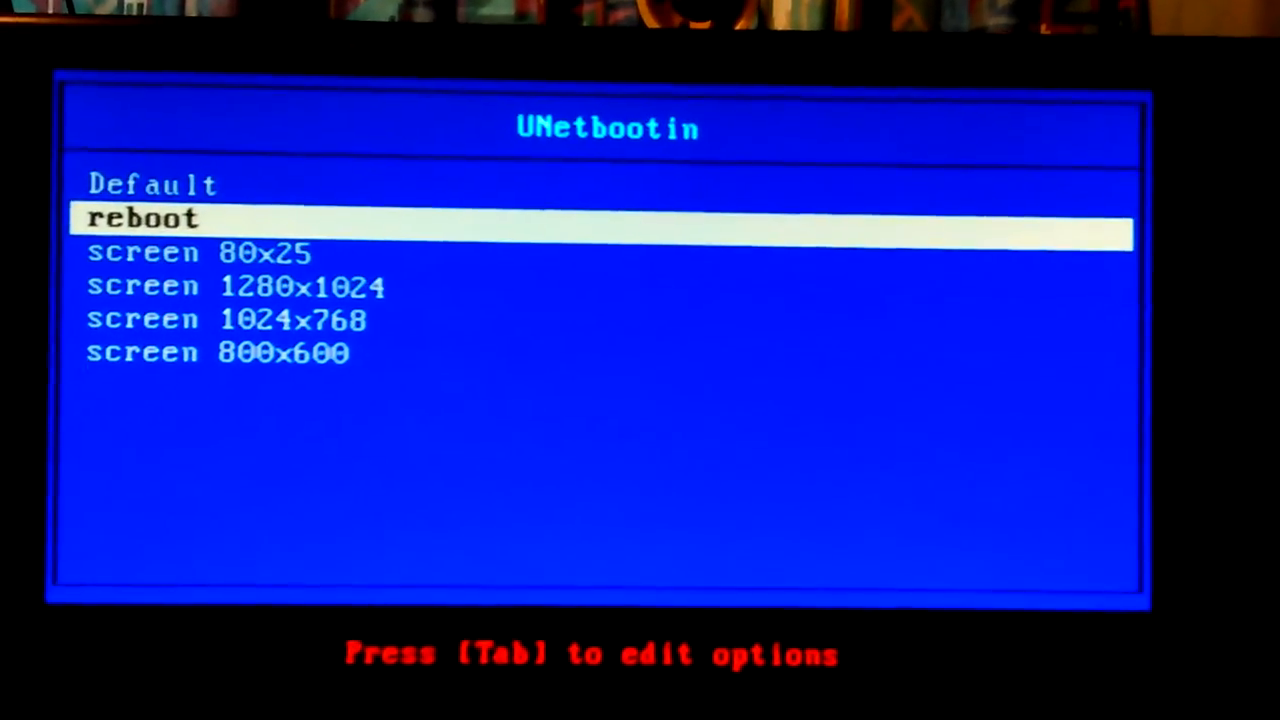
pyautogui.press('Up')
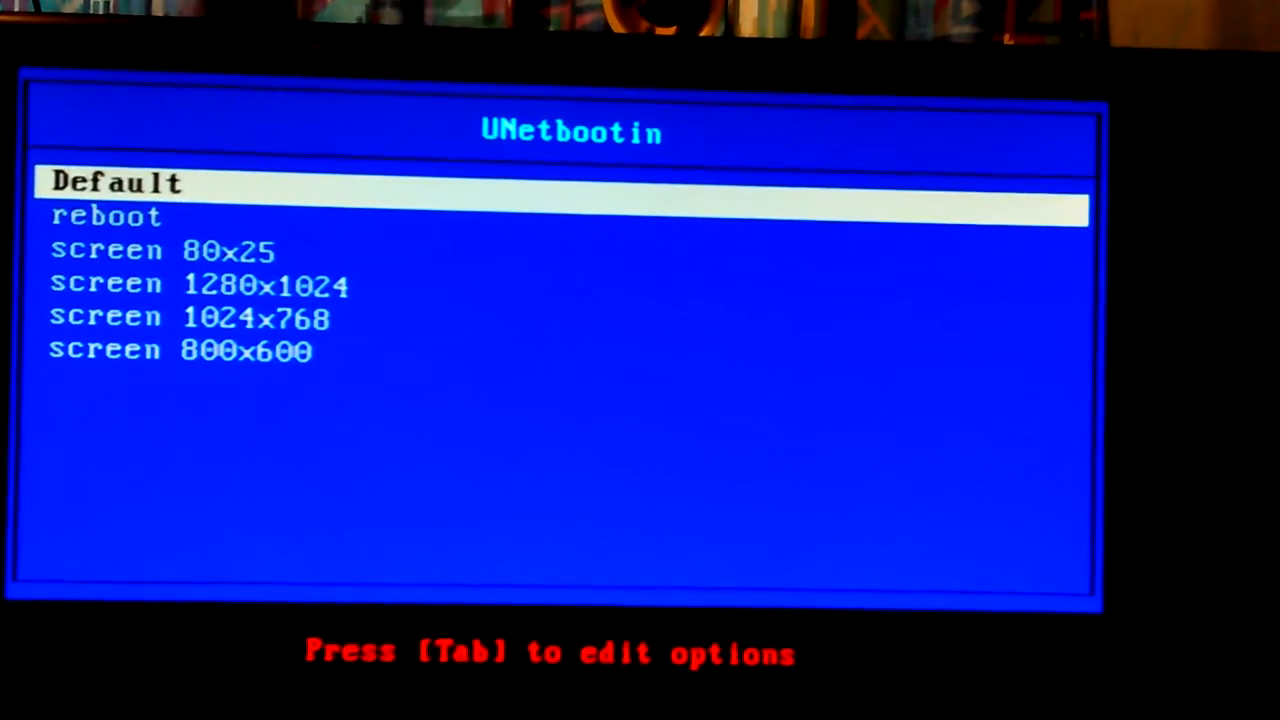
pyautogui.press('Down')
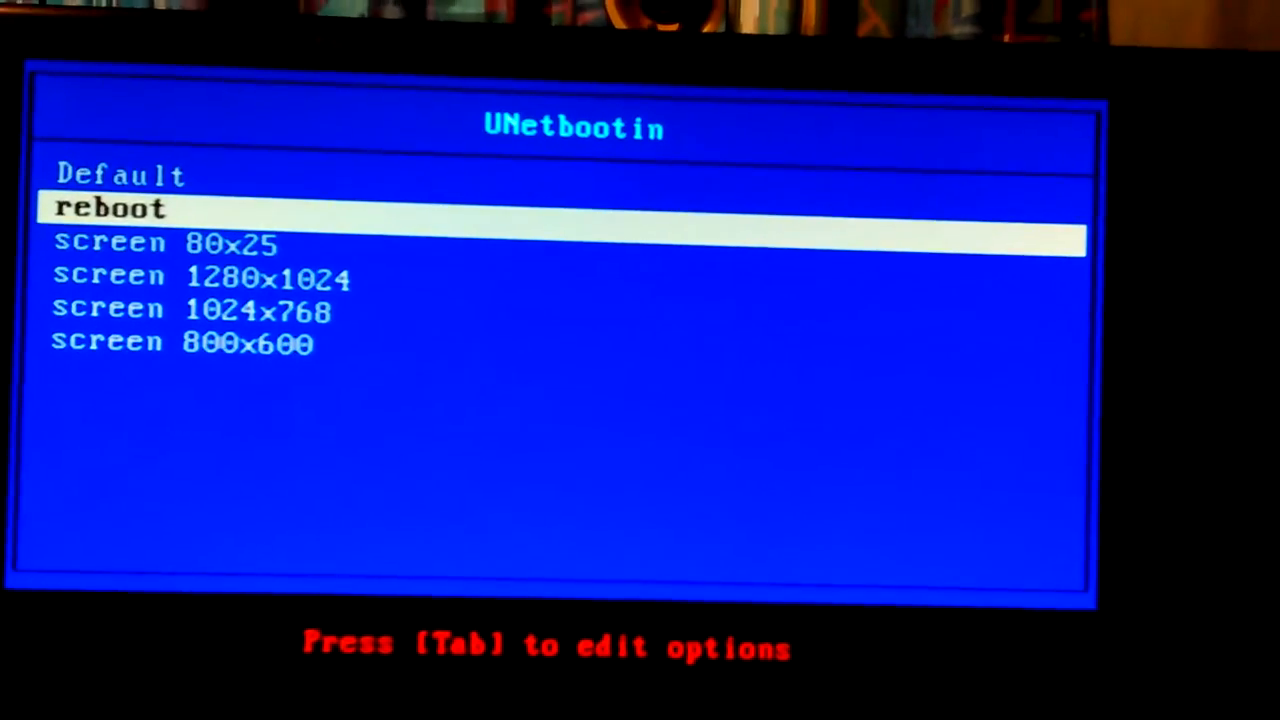
pyautogui.press('Down')
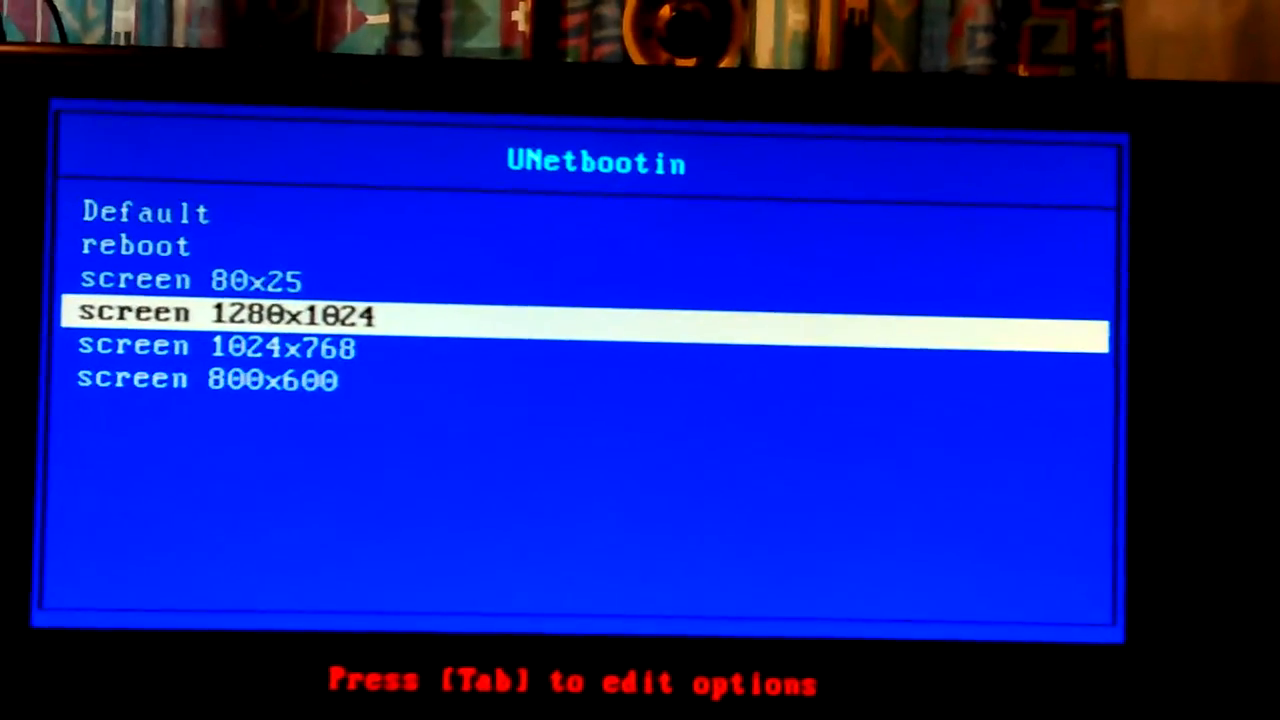
pyautogui.press('Up')
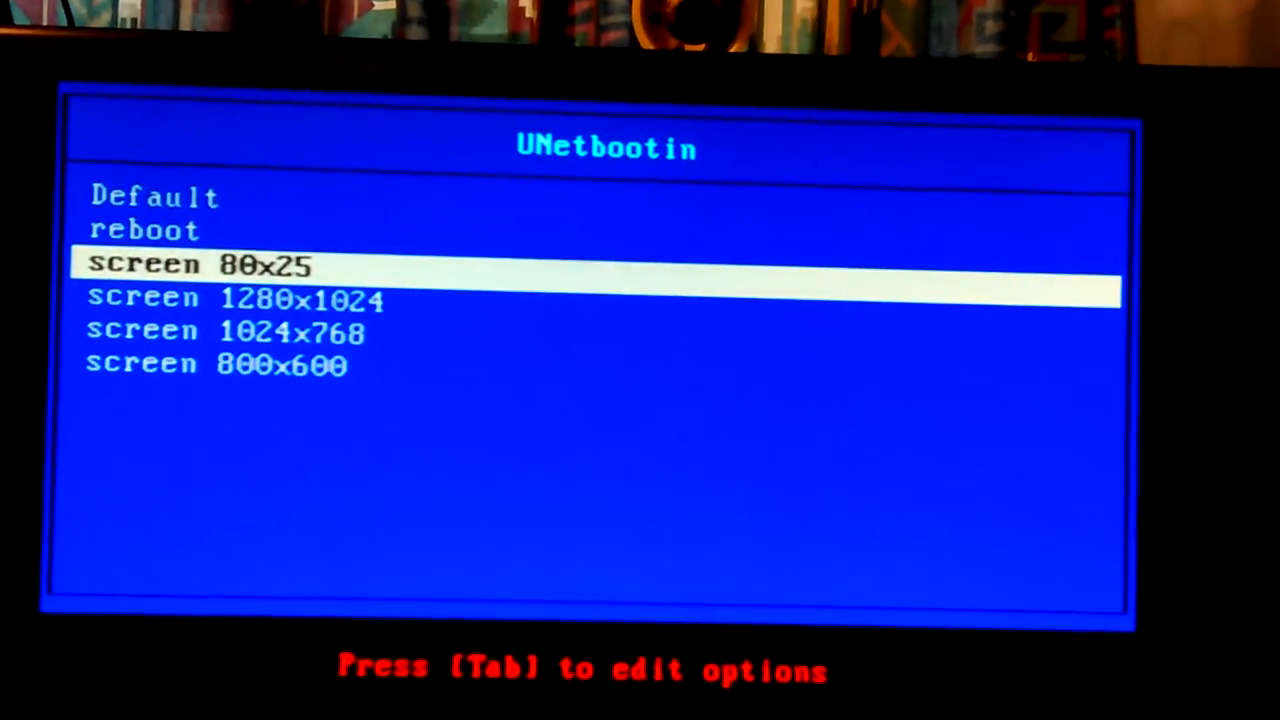
pyautogui.press('Down')
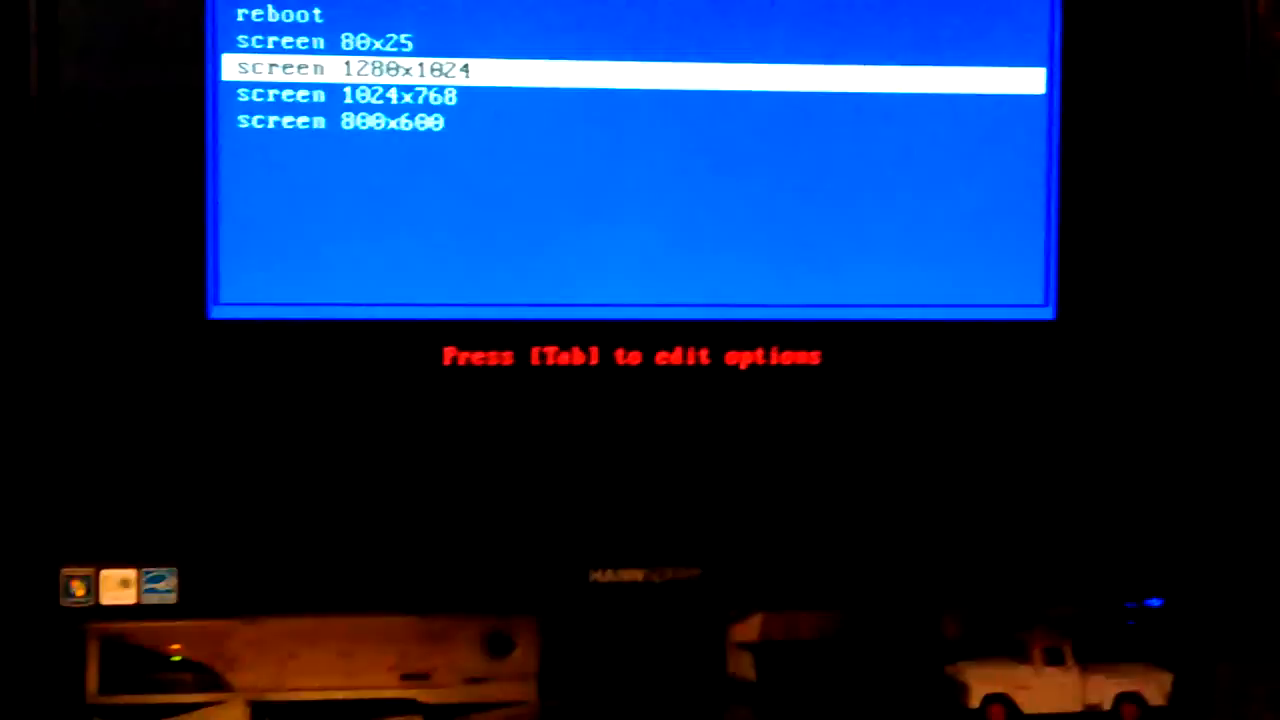
# Step: Boot the screen 1280x1024 entry into the Vba32 Rescue console
pyautogui.press('up')
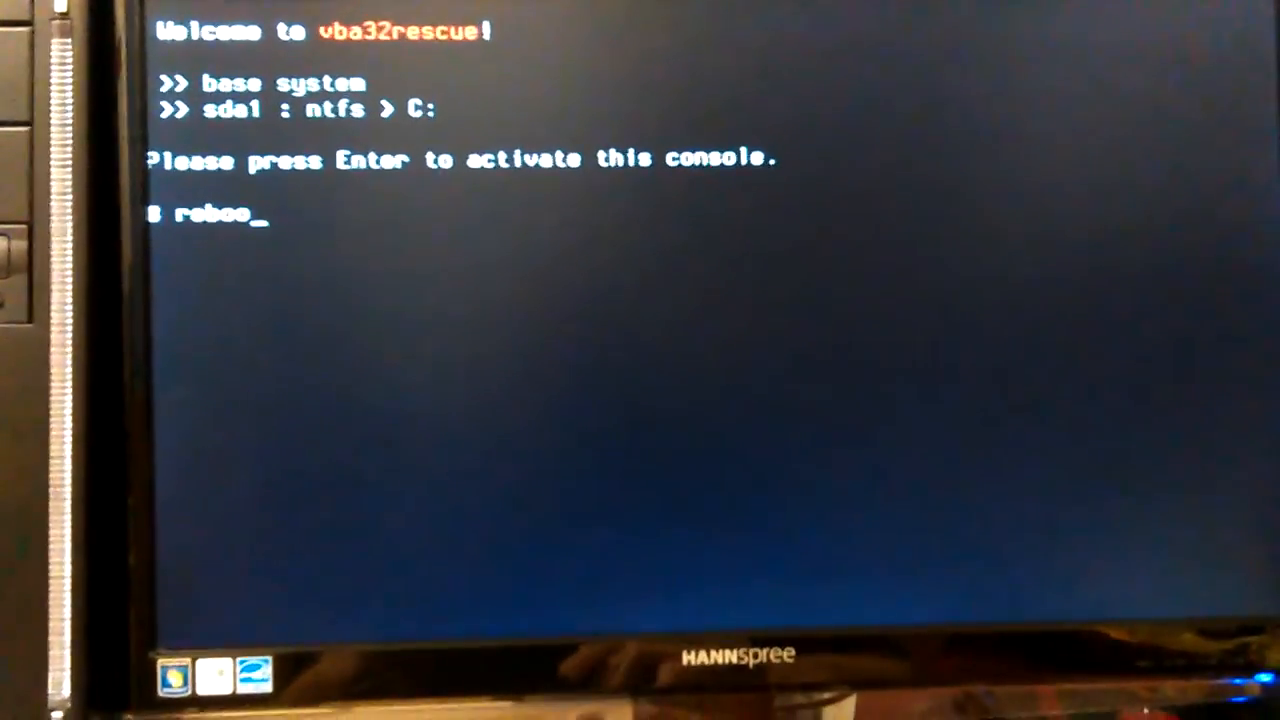
# Step: Execute the typed reboot command to restart back to the boot menu
pyautogui.press('Enter')
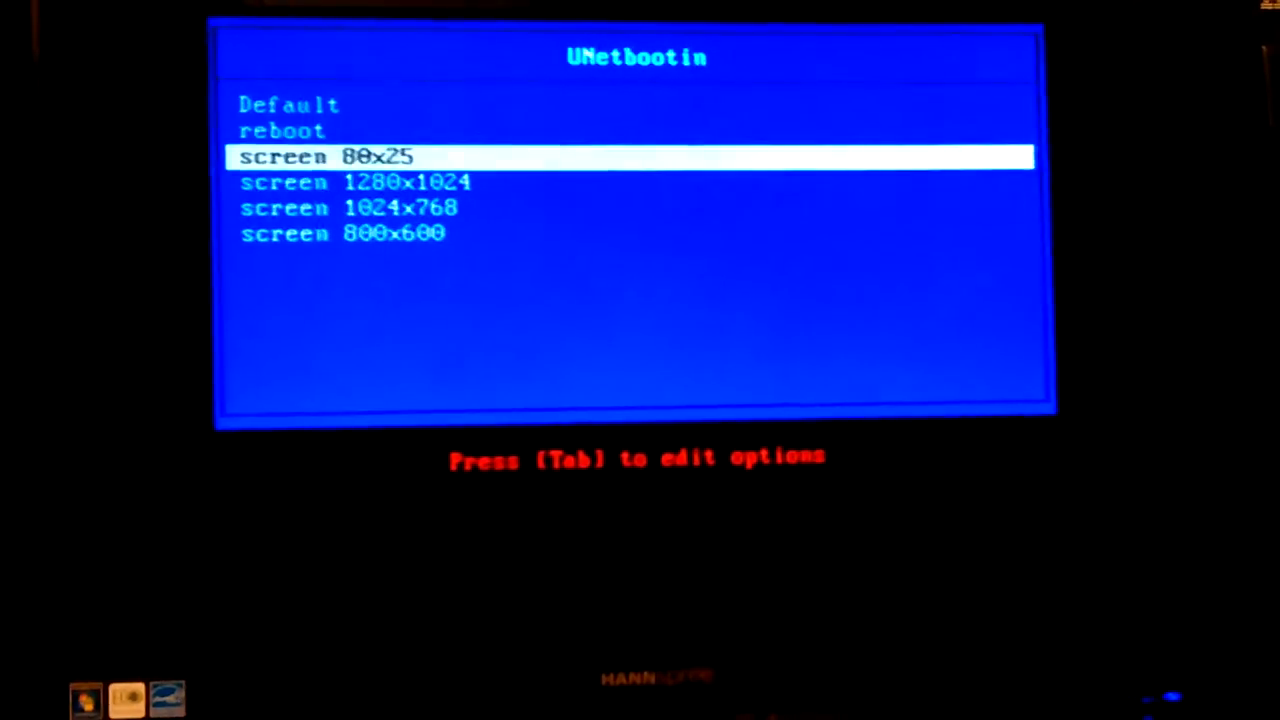
# Step: Browse the screen resolution entries, then boot Default into the Vba32 Rescue console
pyautogui.press('down')
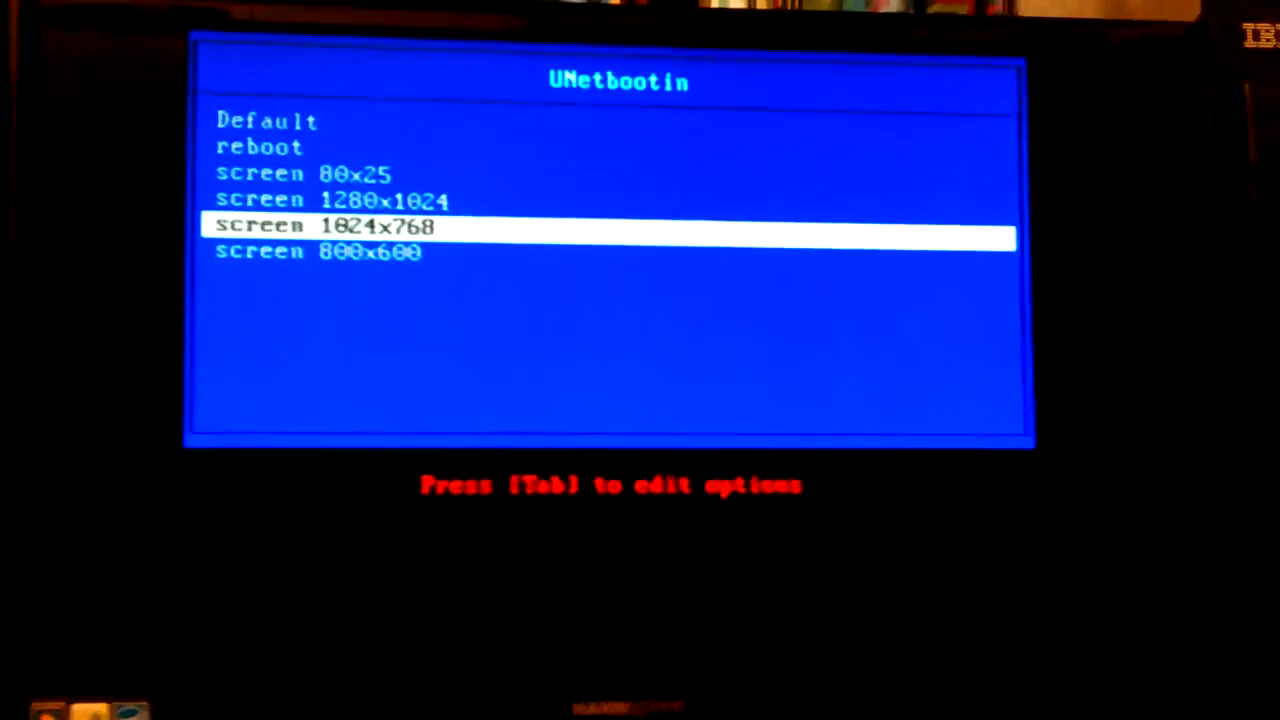
pyautogui.press('Up')
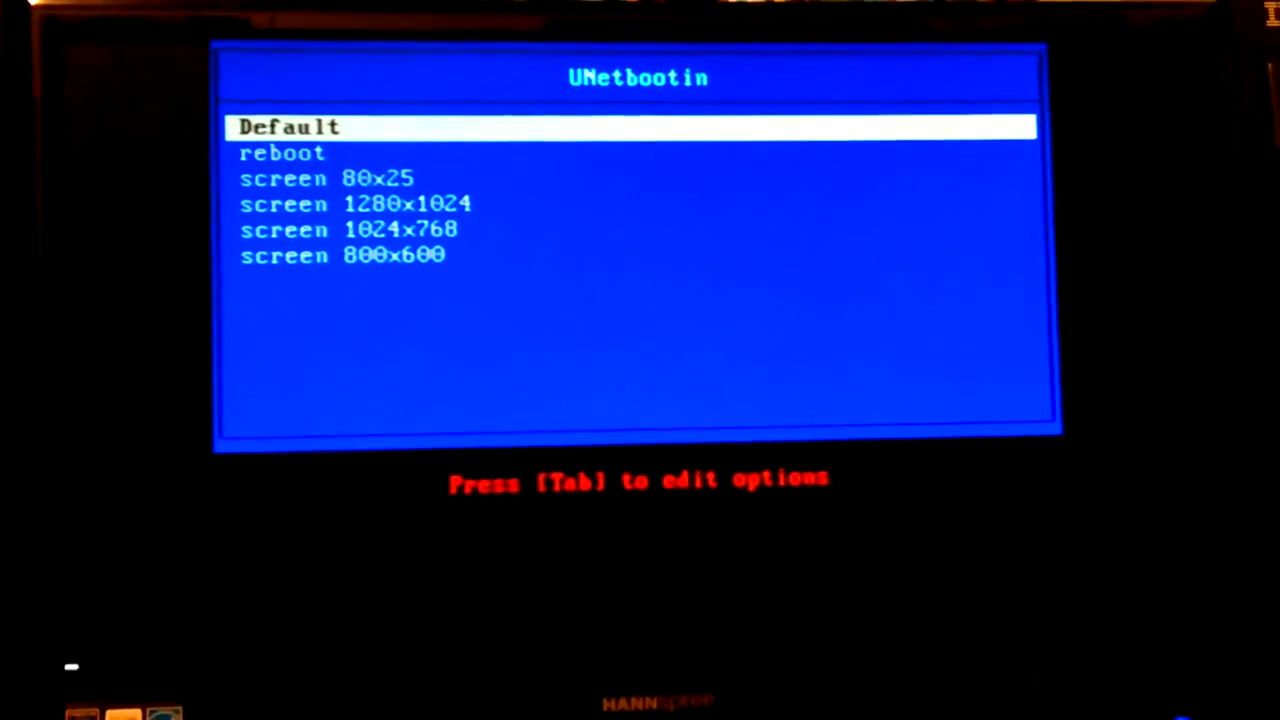
pyautogui.press('enter')
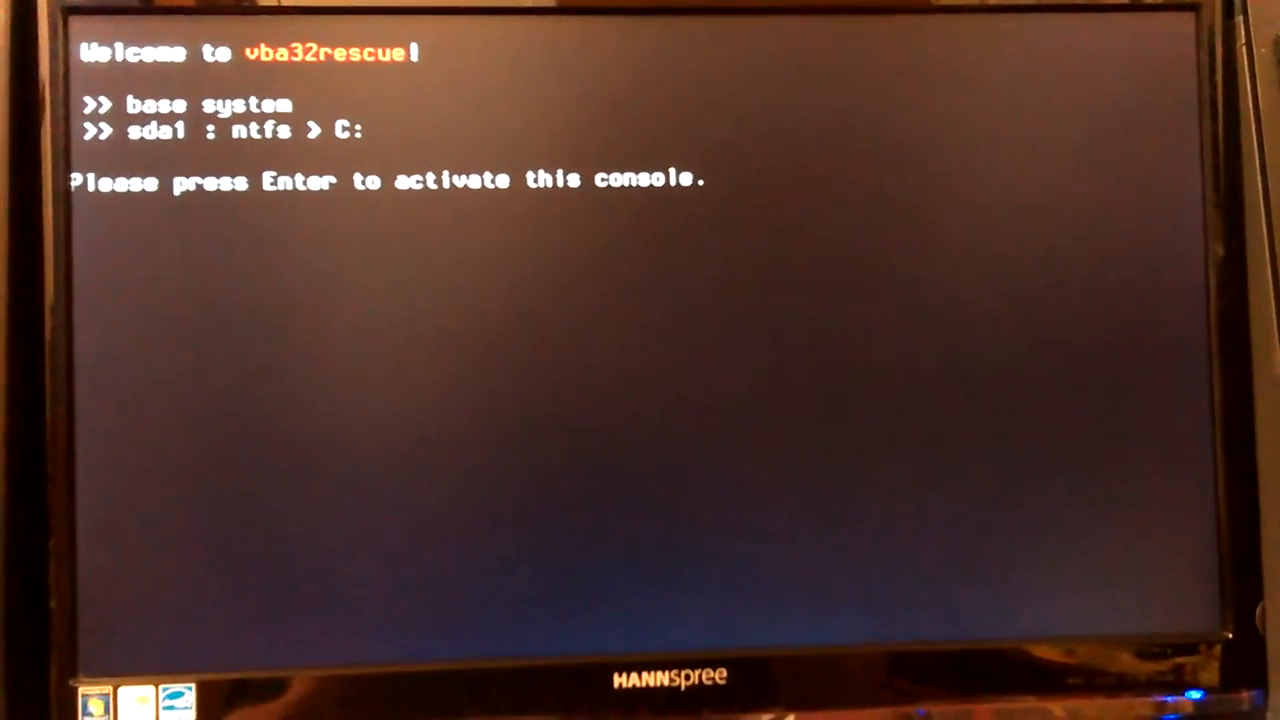
pyautogui.press('enter')
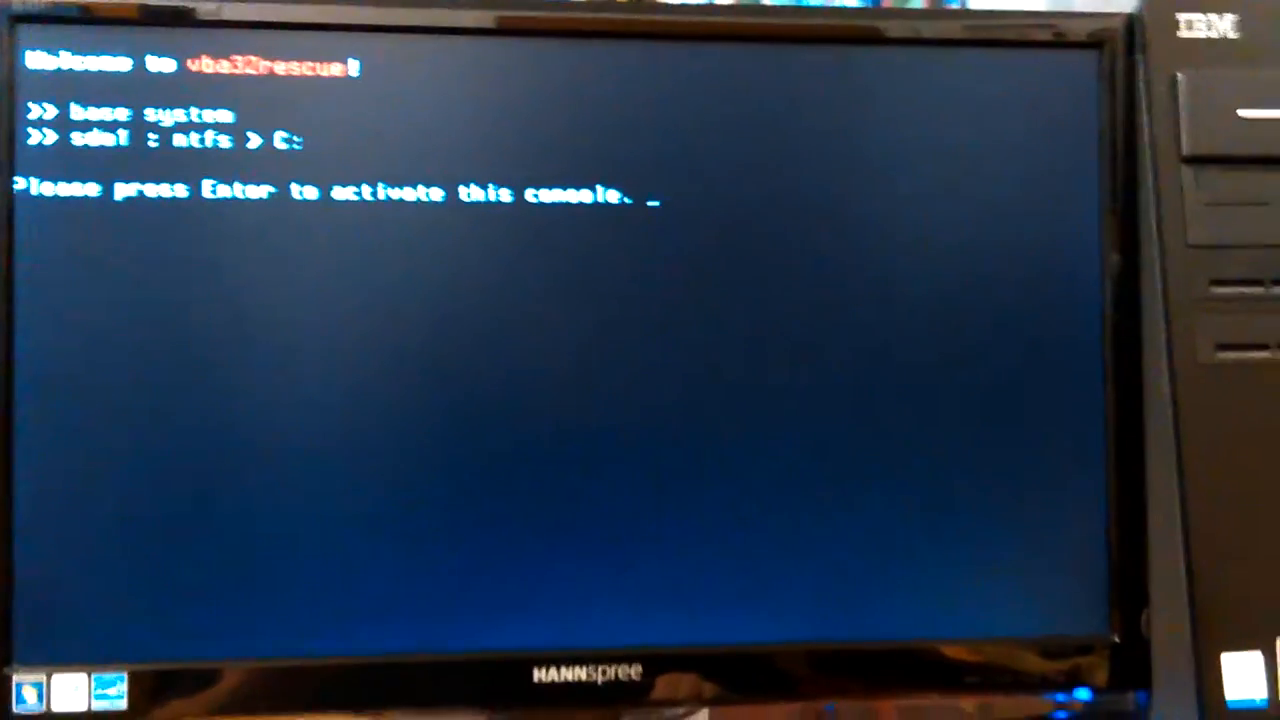
# Step: Activate the console and run 'shutdown', which the shell reports as not found
pyautogui.press('enter')
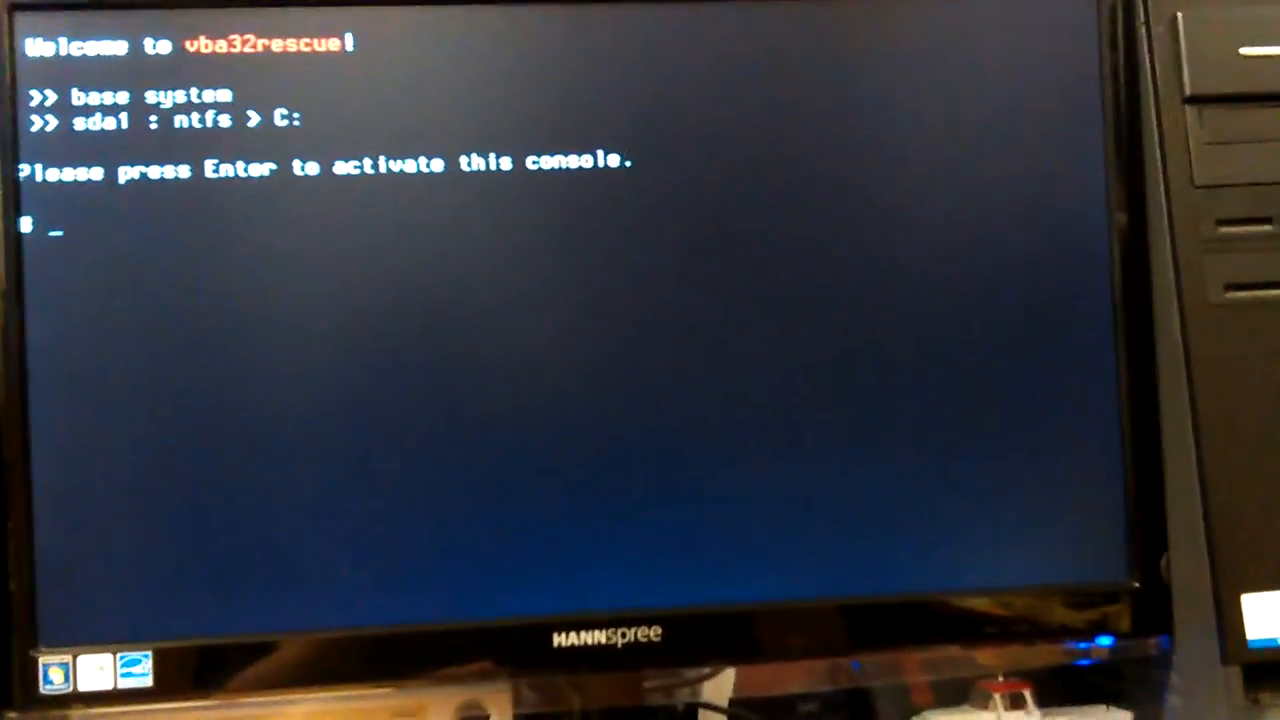
pyautogui.write('shutdown')
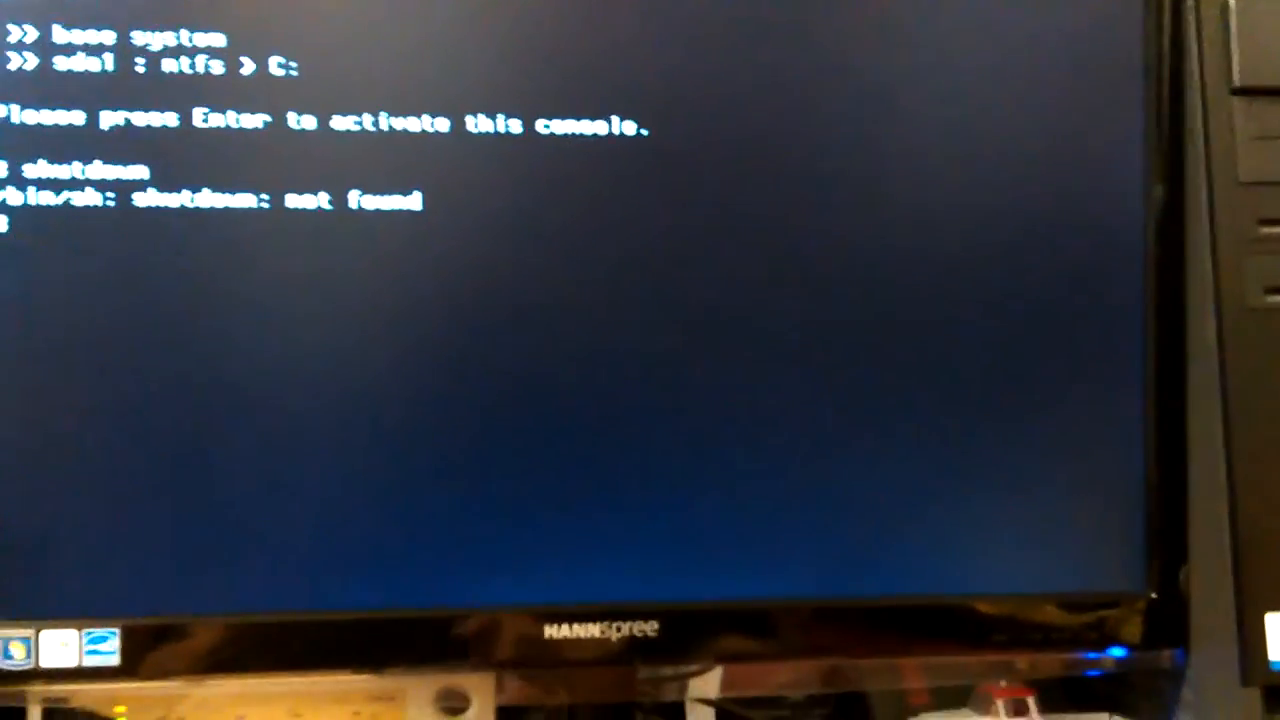
# Step: Run 'exit' to close the shell and reactivate the console prompt
pyautogui.write('exit')
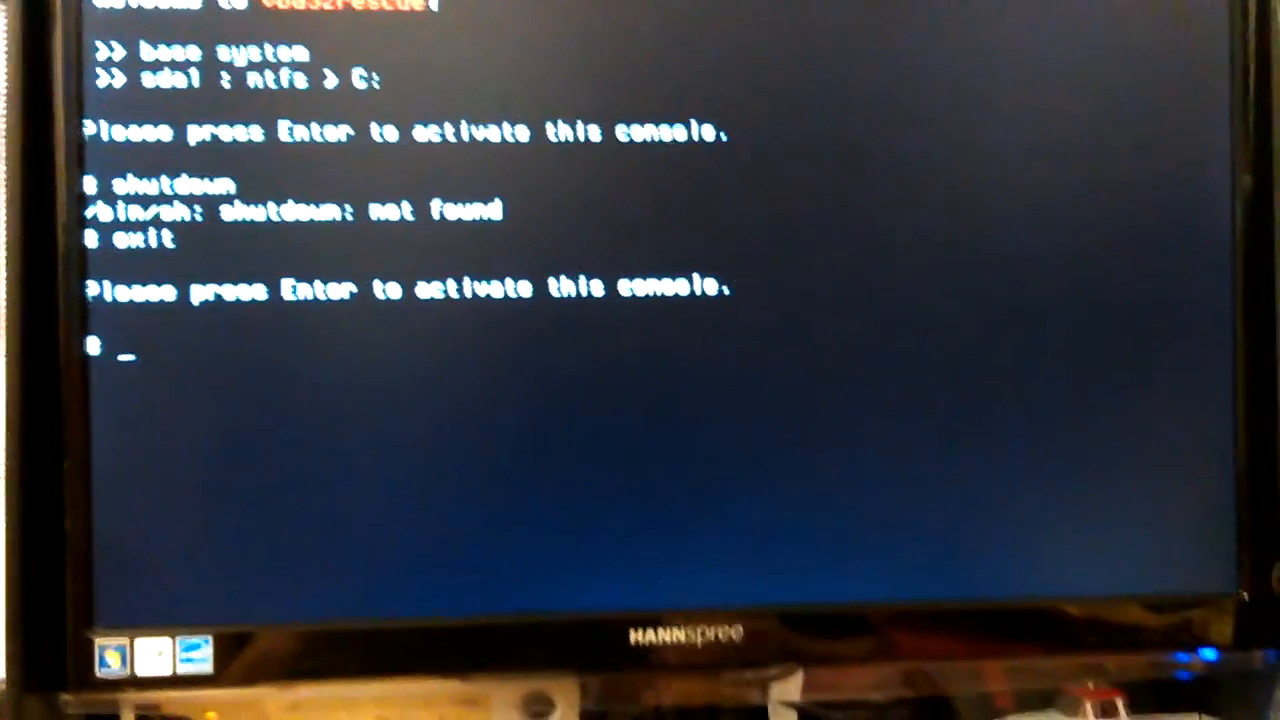
# Step: Try the 'shut down' command at the prompt
pyautogui.write('s')
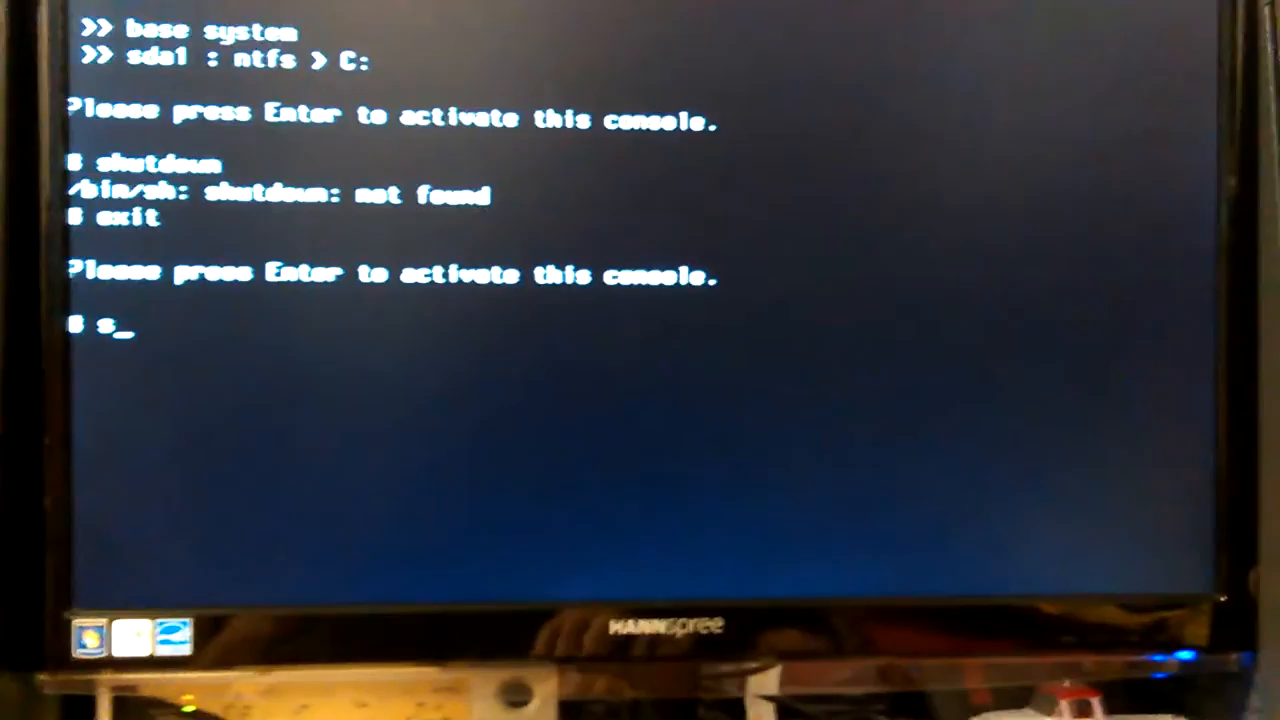
pyautogui.write('hut')
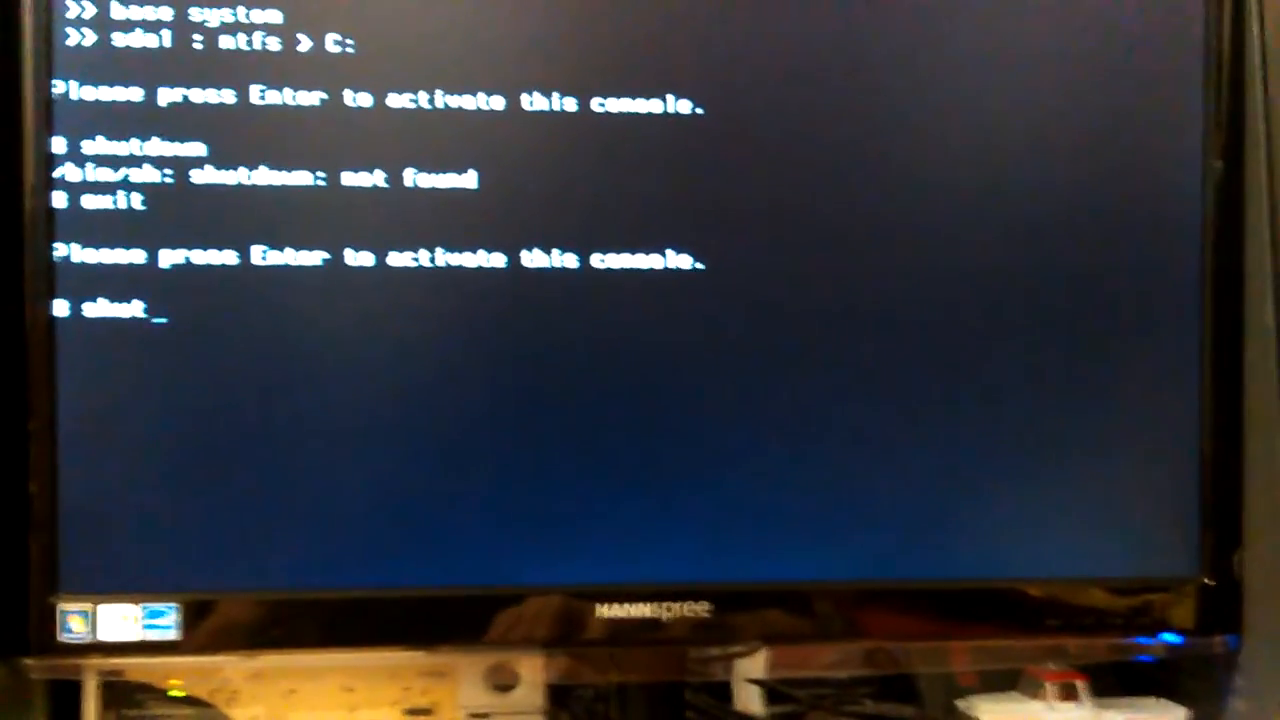
pyautogui.write('down')
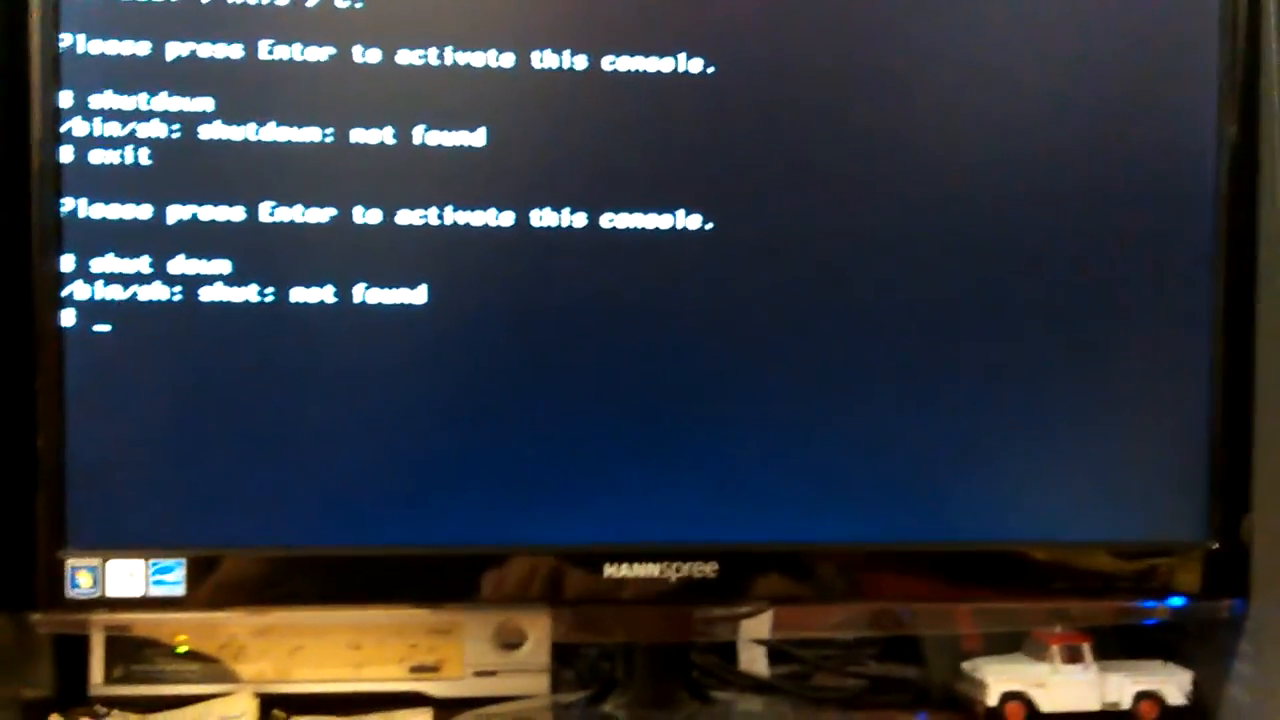
# Step: Run 'shutdown now', which also comes back not found
pyautogui.write('sh')
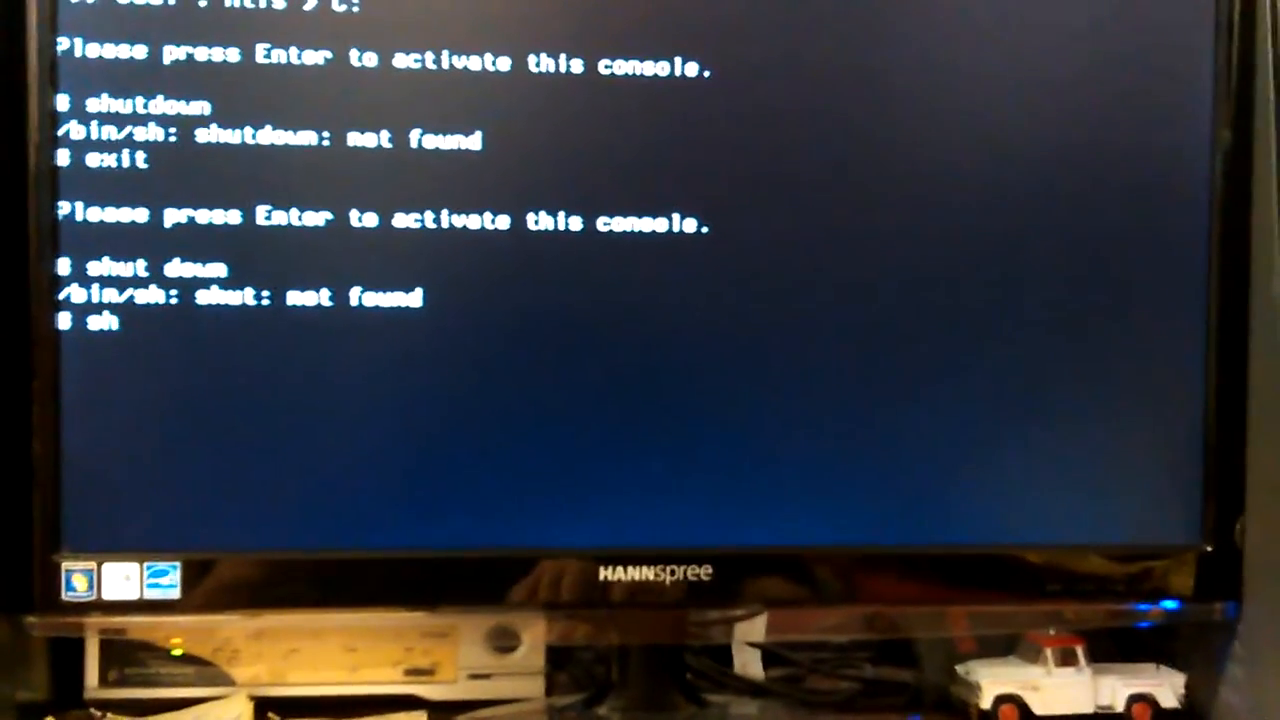
pyautogui.write('shutdown now')
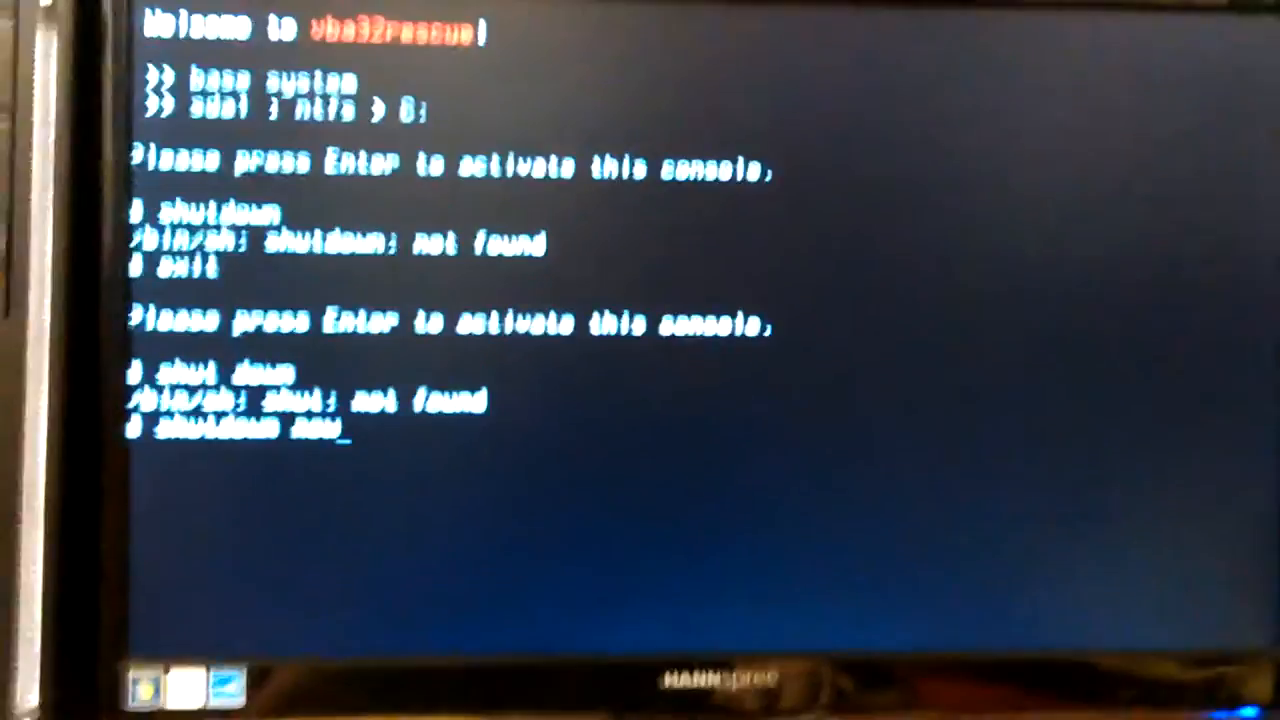
pyautogui.press('Return')
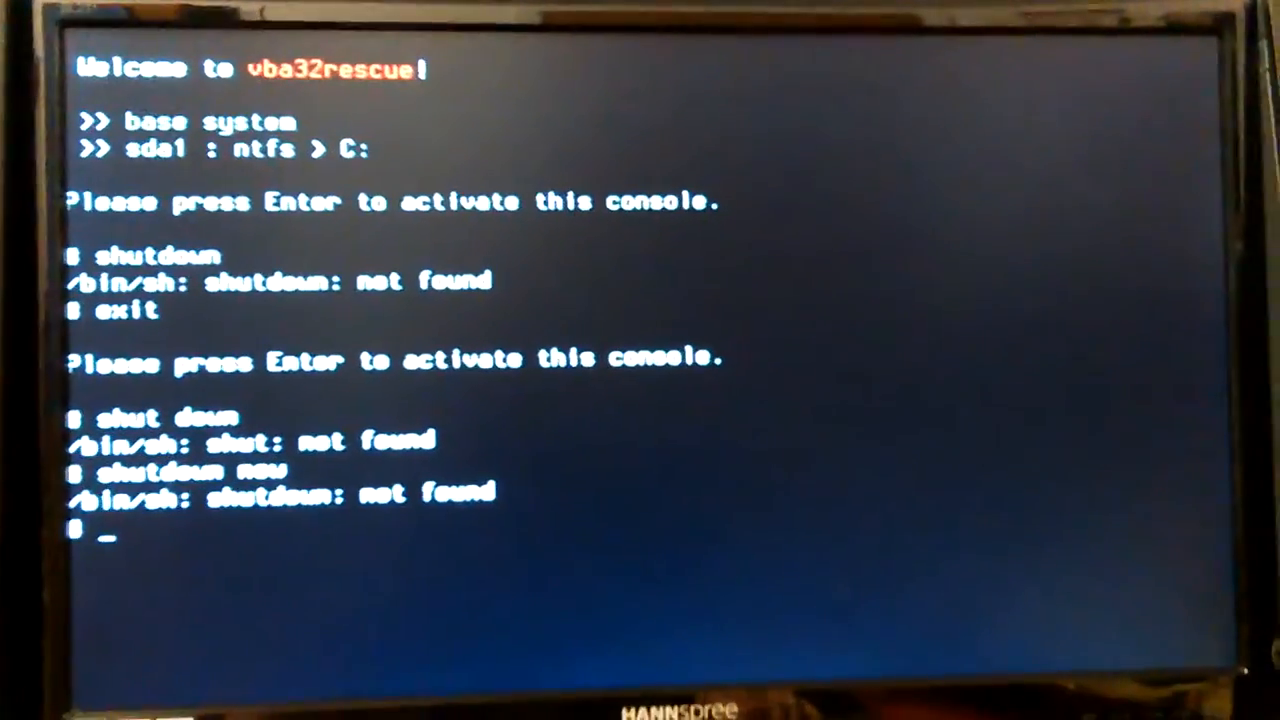